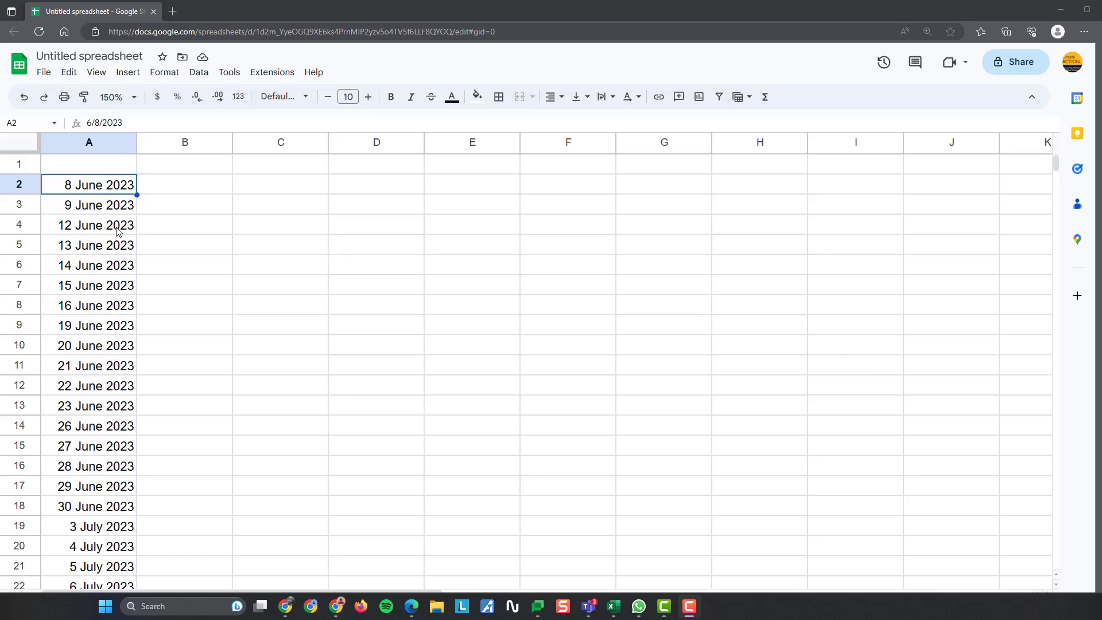
mouse_move(72, 210)
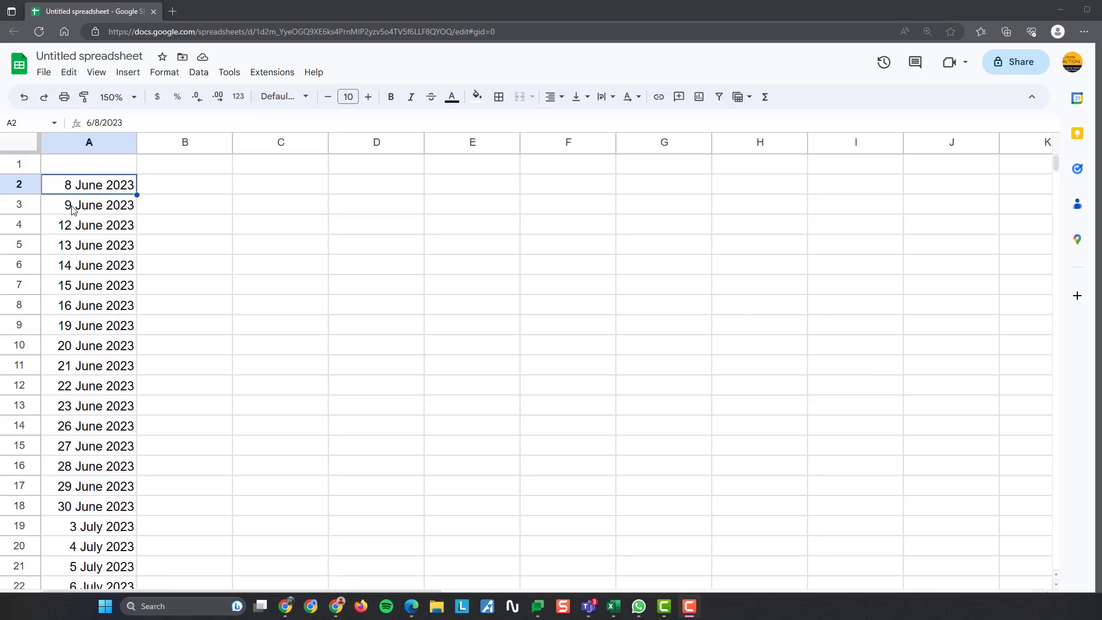
mouse_move(79, 232)
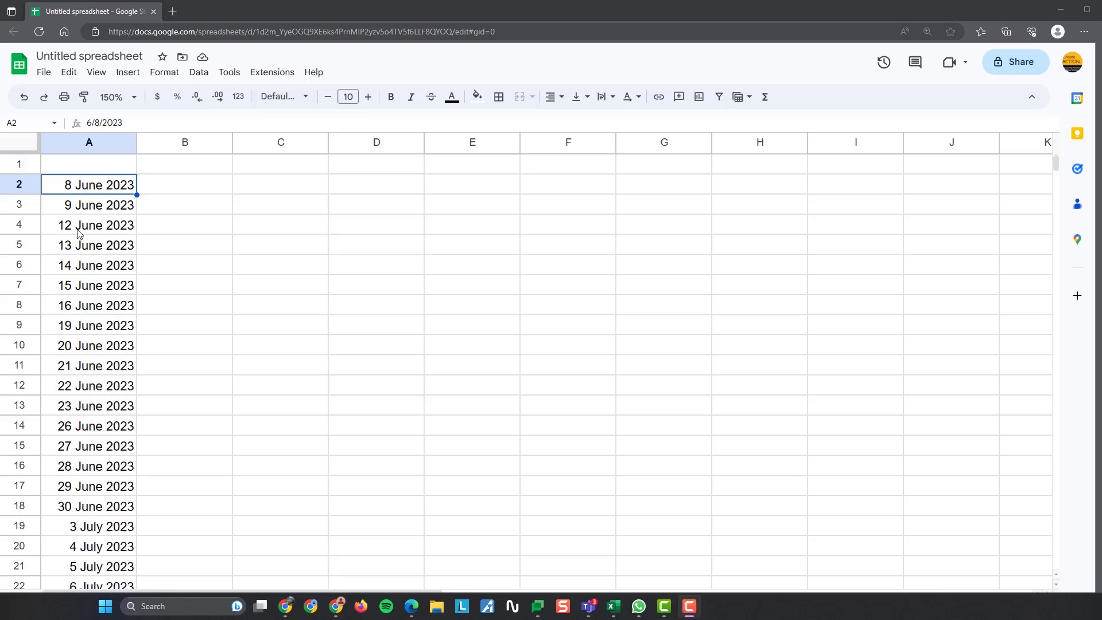
mouse_move(79, 300)
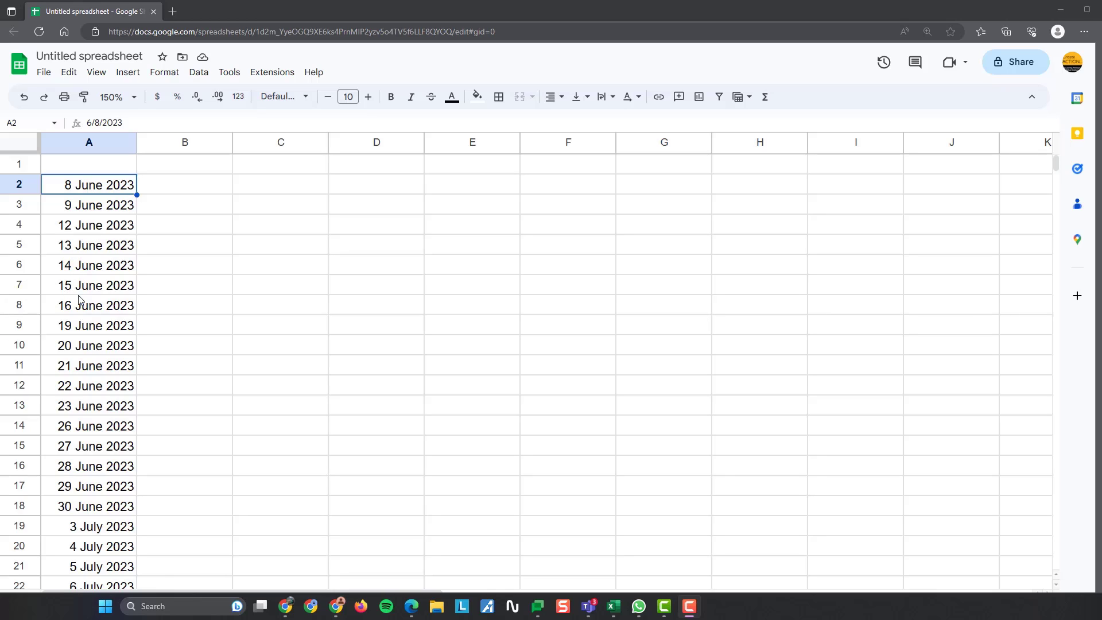
mouse_move(72, 341)
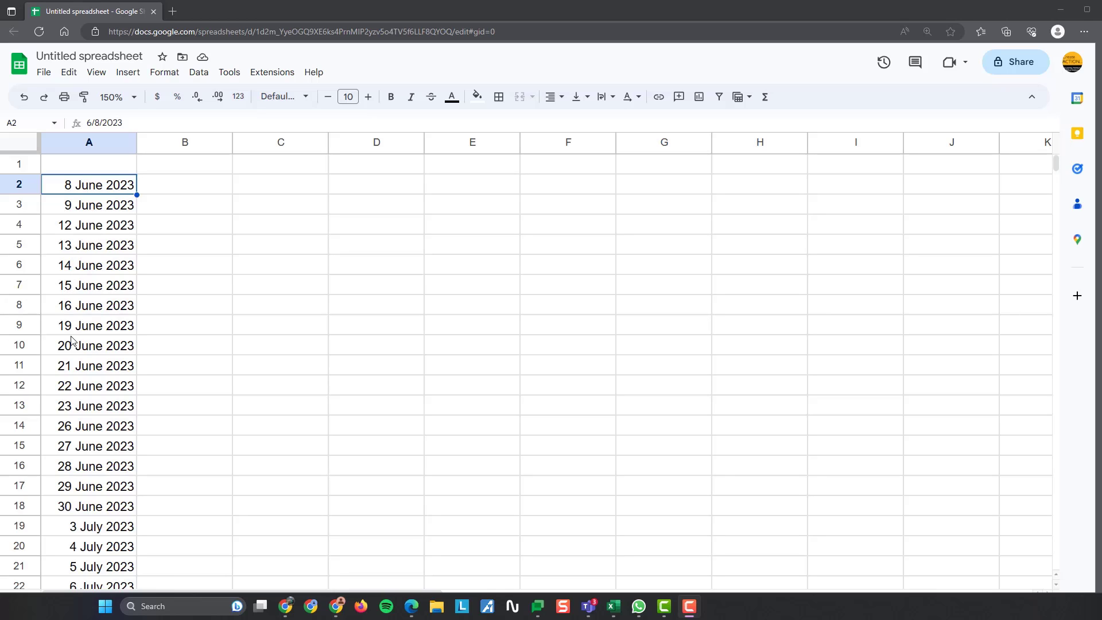
mouse_move(97, 185)
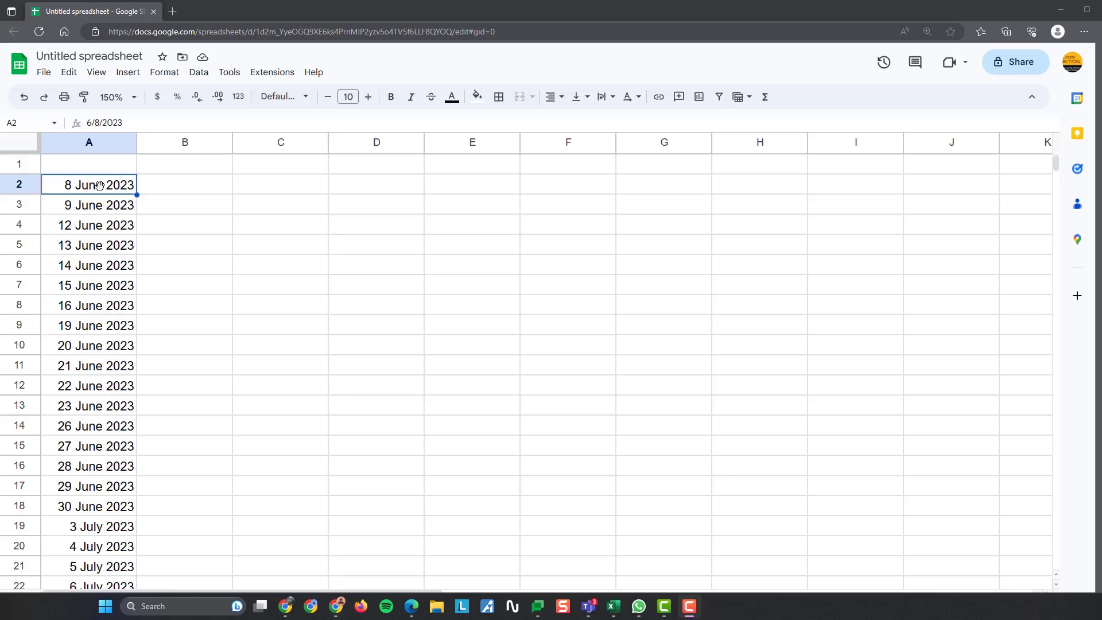
- Clear dates A3:A22 so only 8 June 2023 remains, then type = in A3
left_click(184, 205)
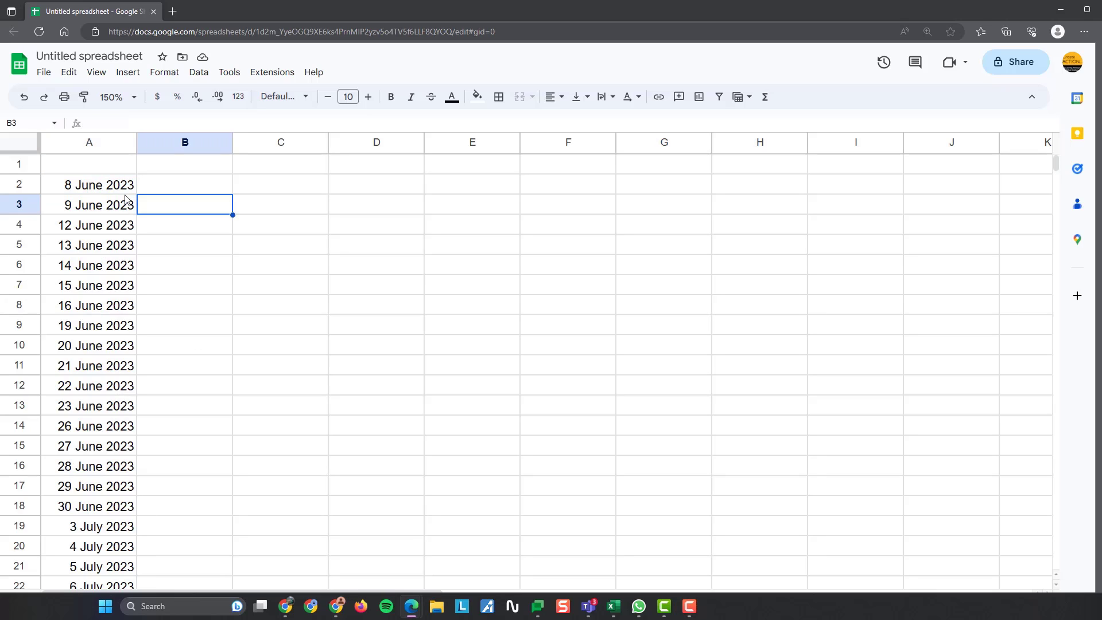
left_click(89, 204)
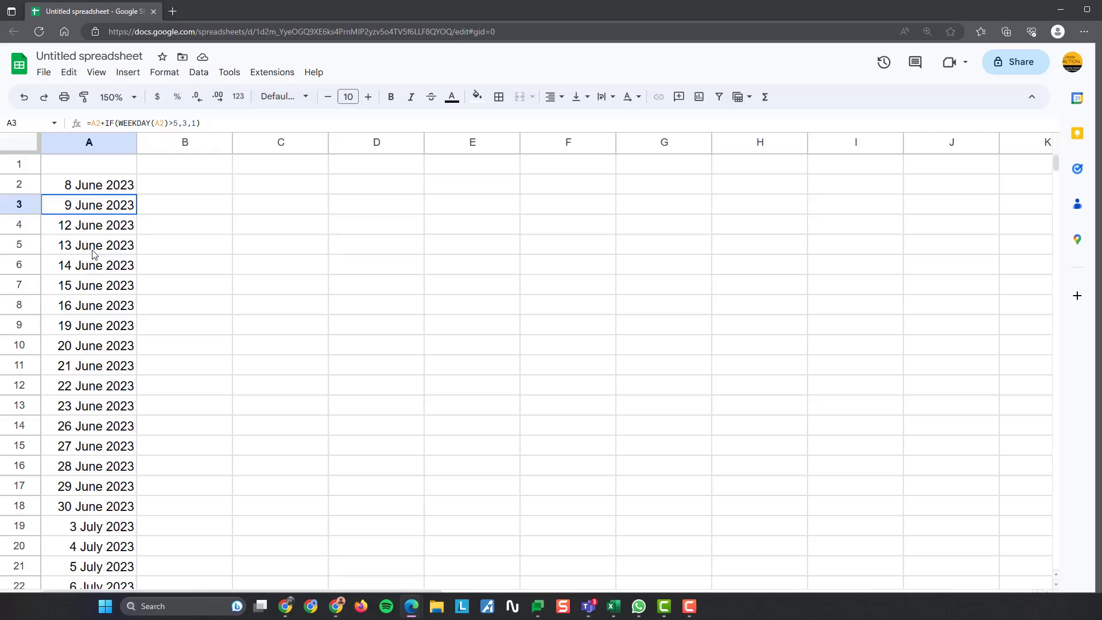
key("Delete")
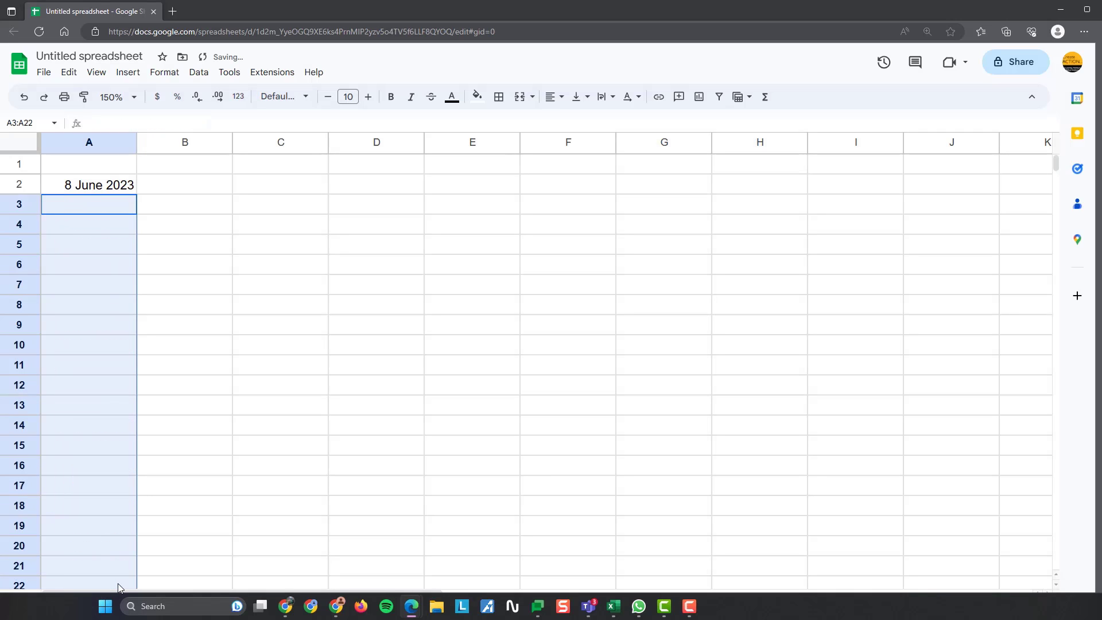
left_click(89, 184)
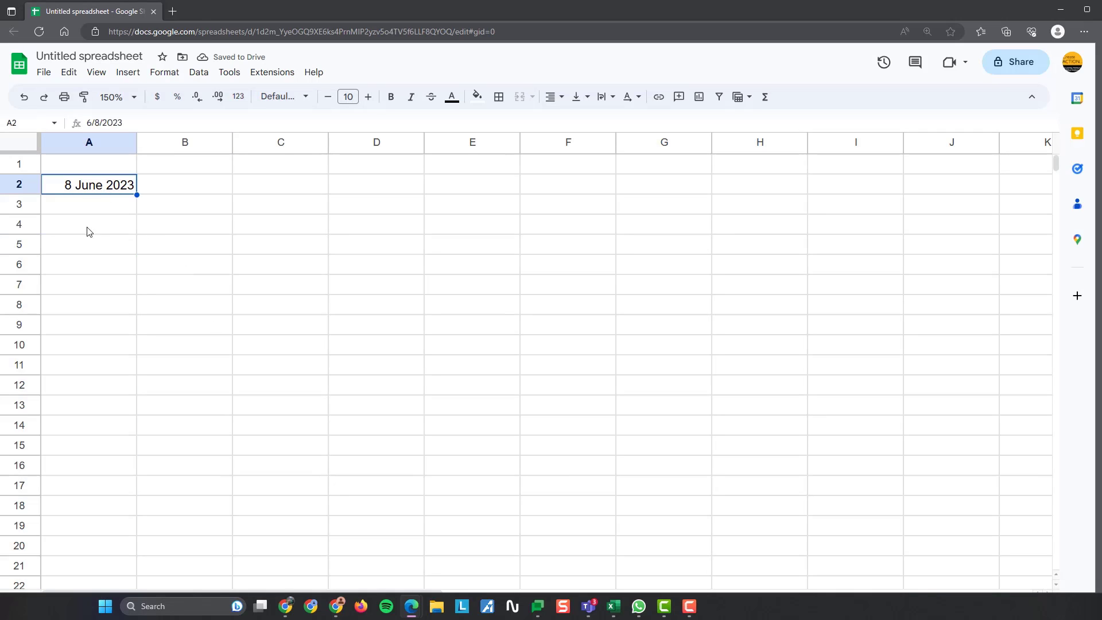
mouse_move(63, 197)
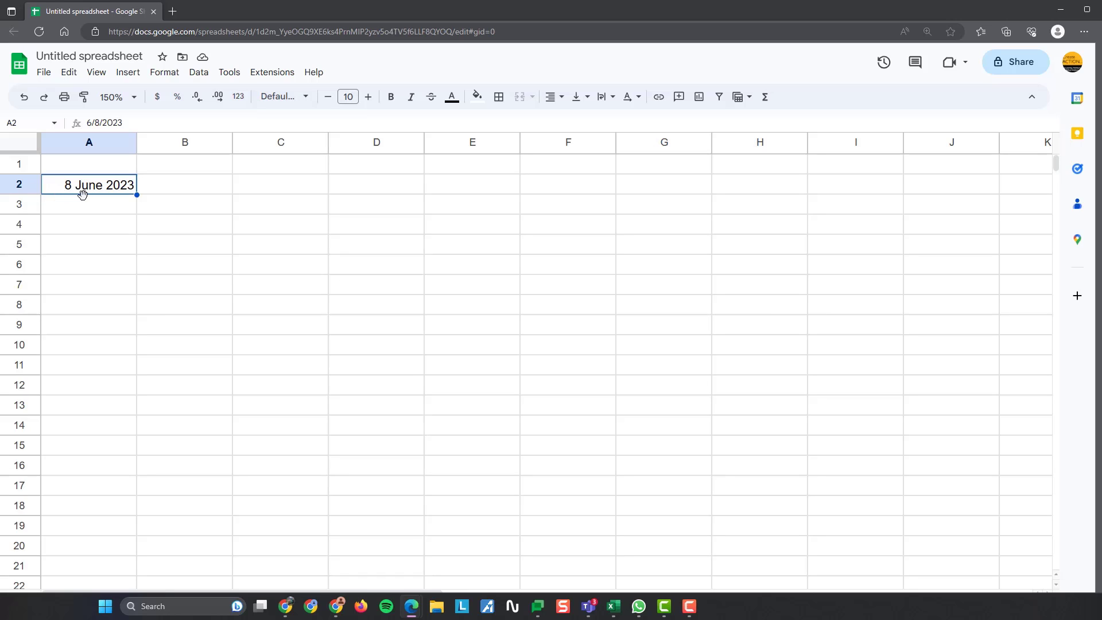
mouse_move(86, 214)
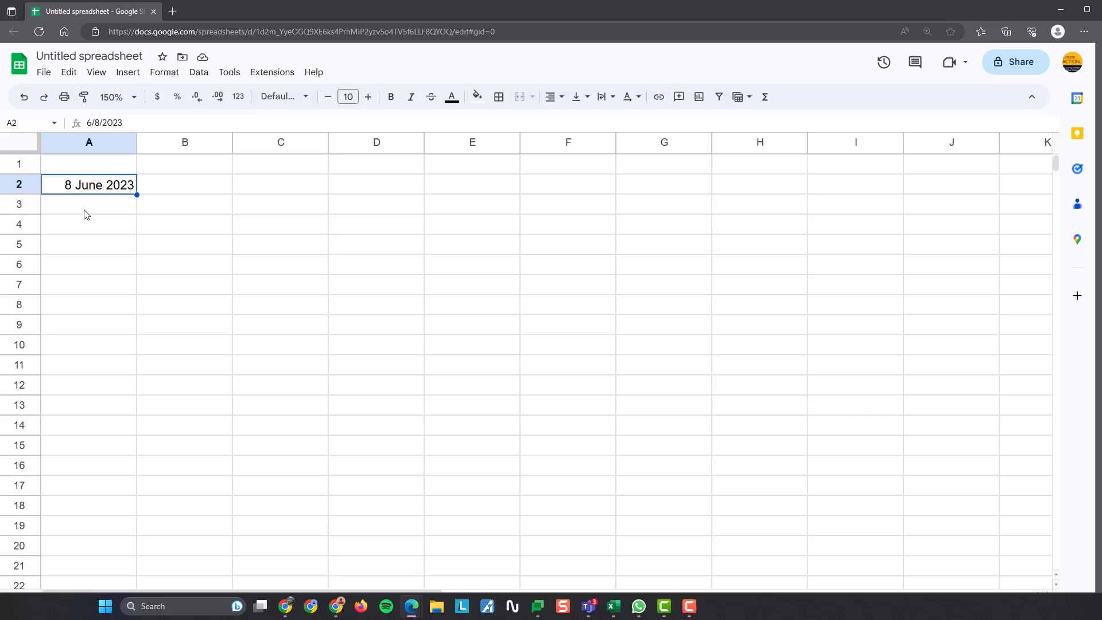
left_click(89, 204)
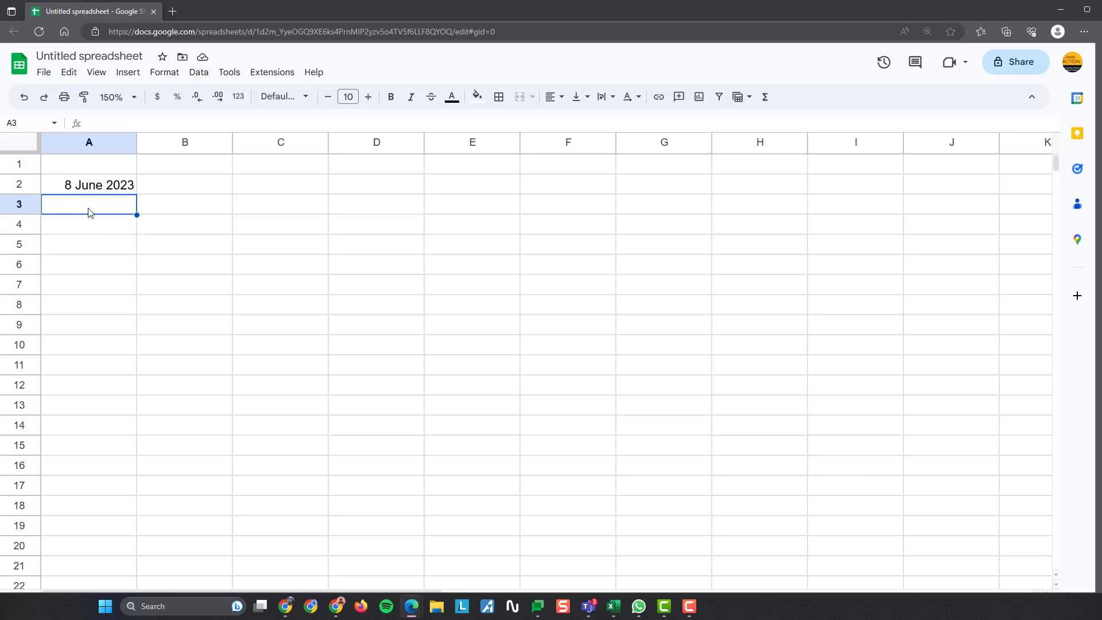
mouse_move(77, 210)
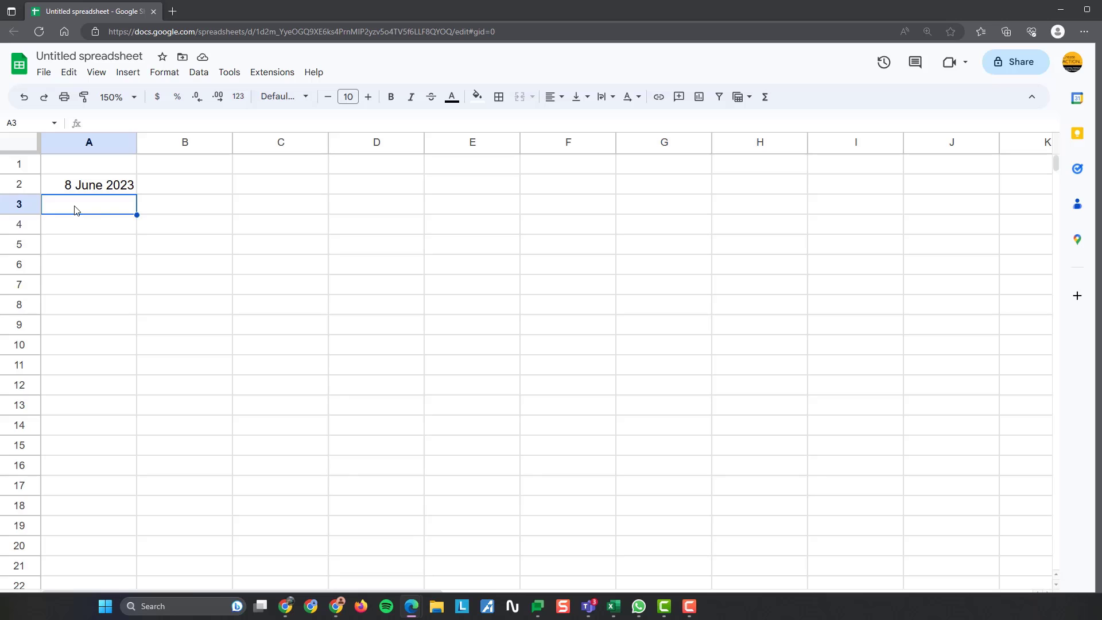
type("=")
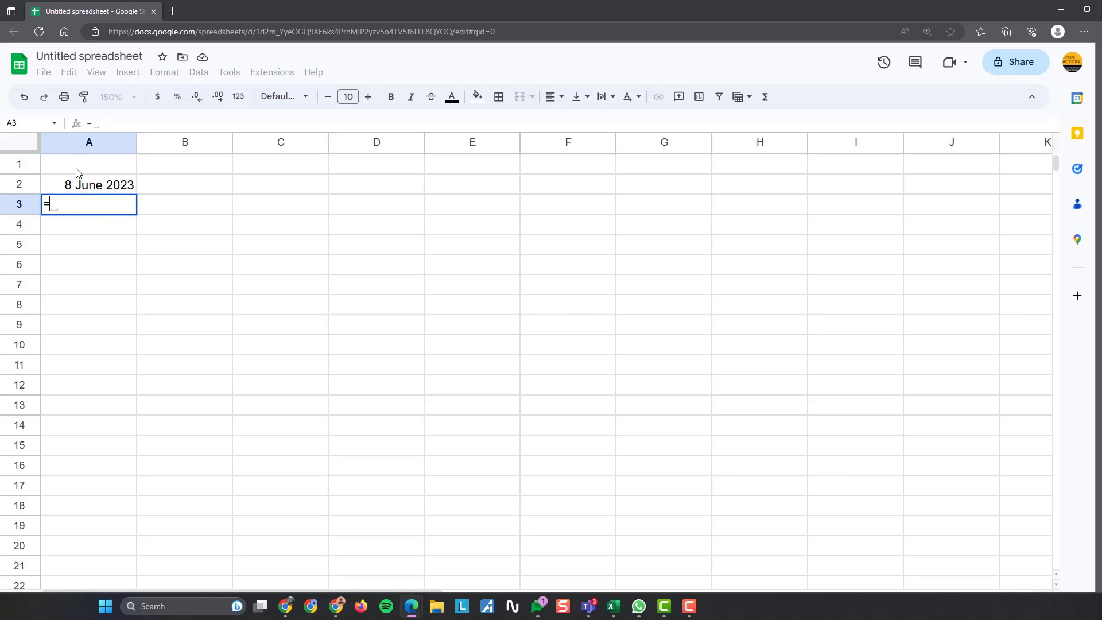
- Enter =A2+IF(WEEKDAY(A2)>5,3,1) in A3 so it shows 9 June 2023
left_click(89, 184)
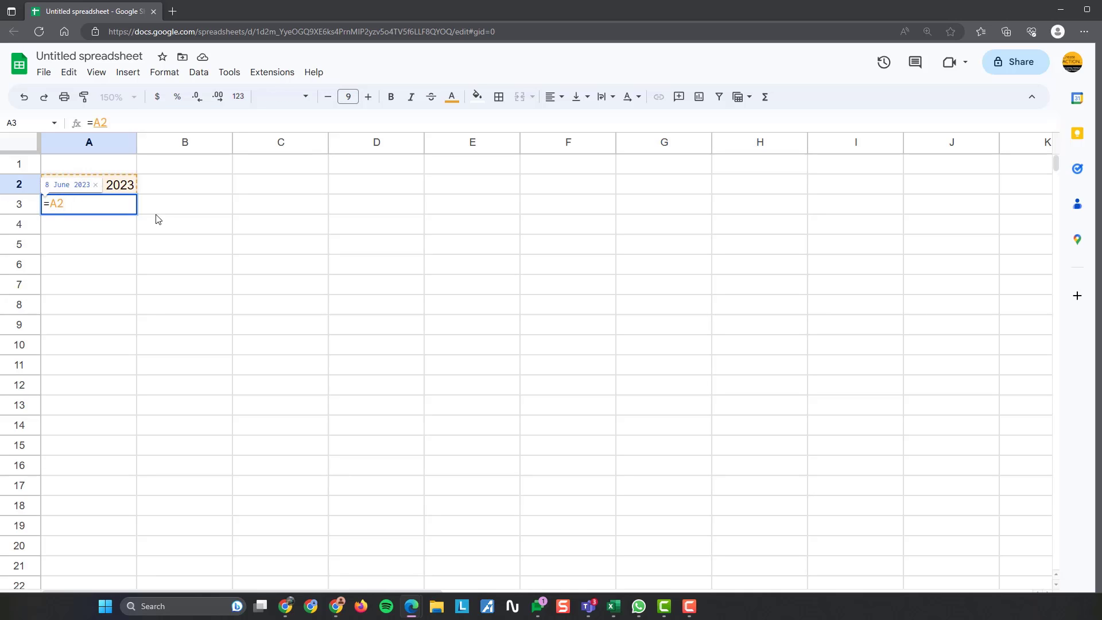
type("+IF")
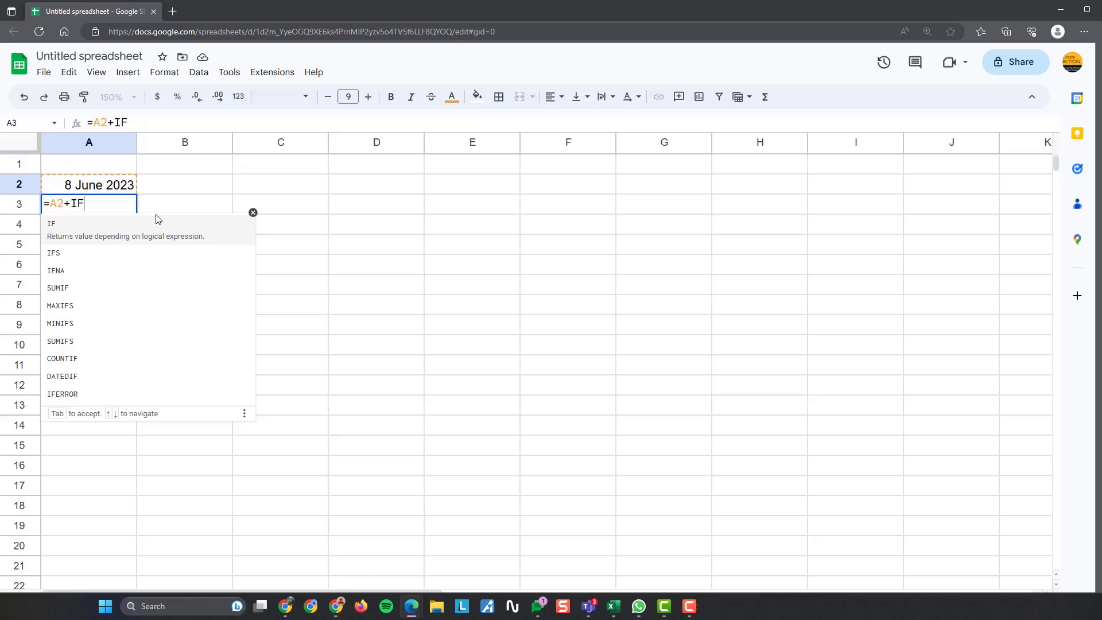
type("(WEE")
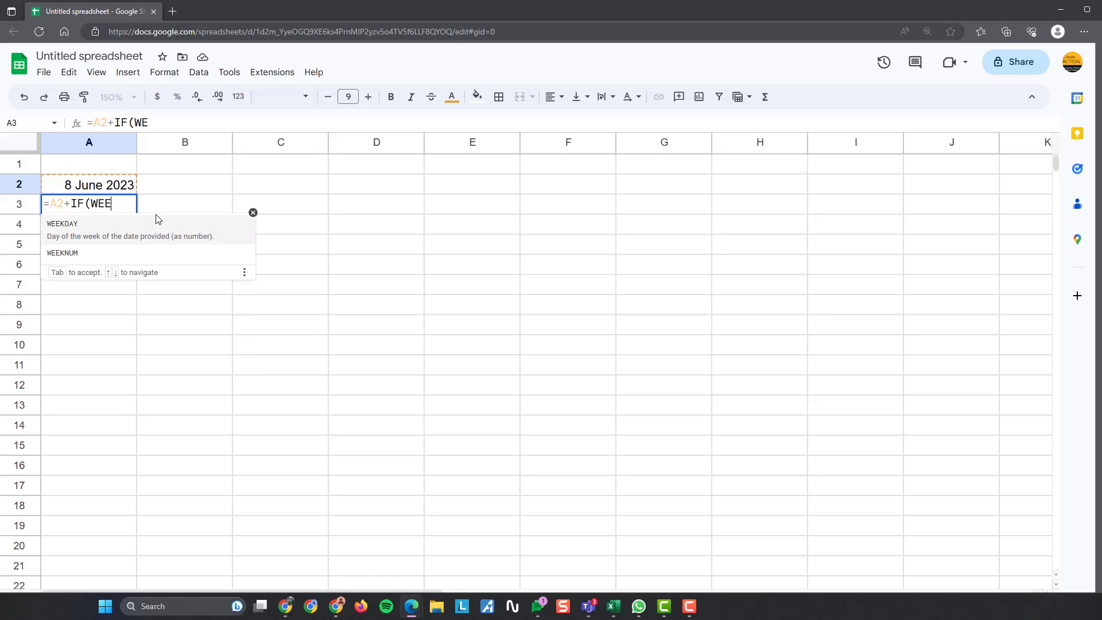
type("KDAY")
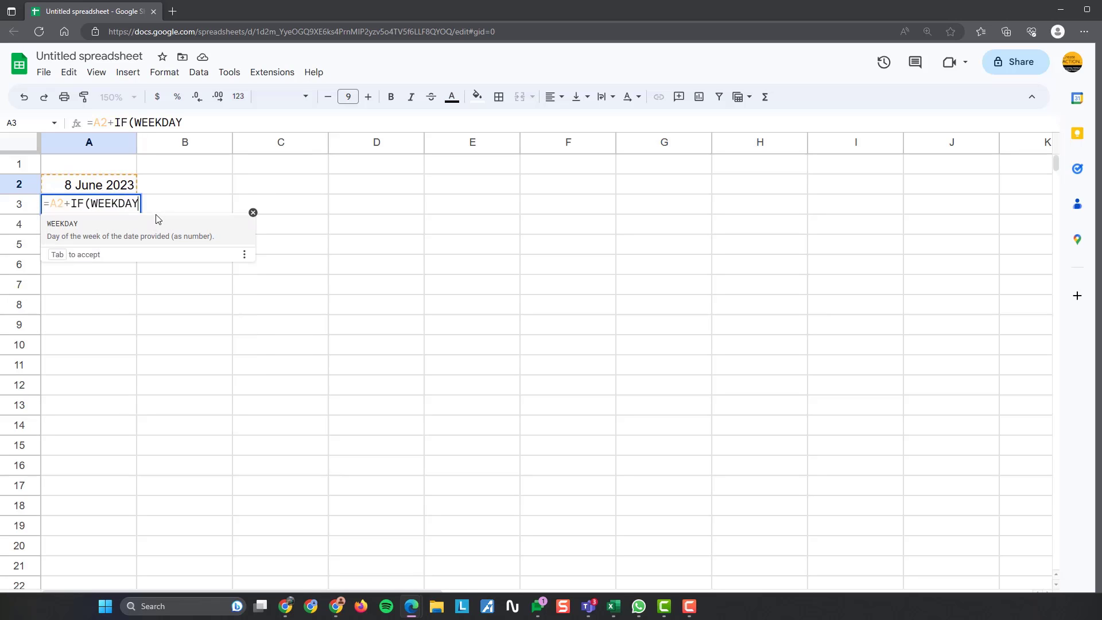
type("(")
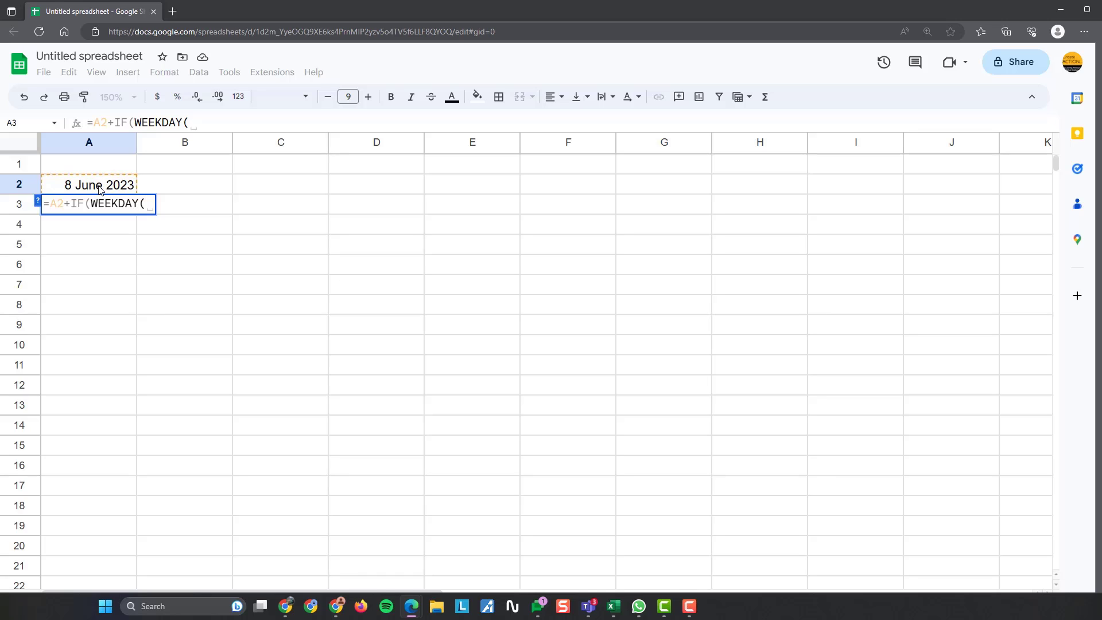
type("A")
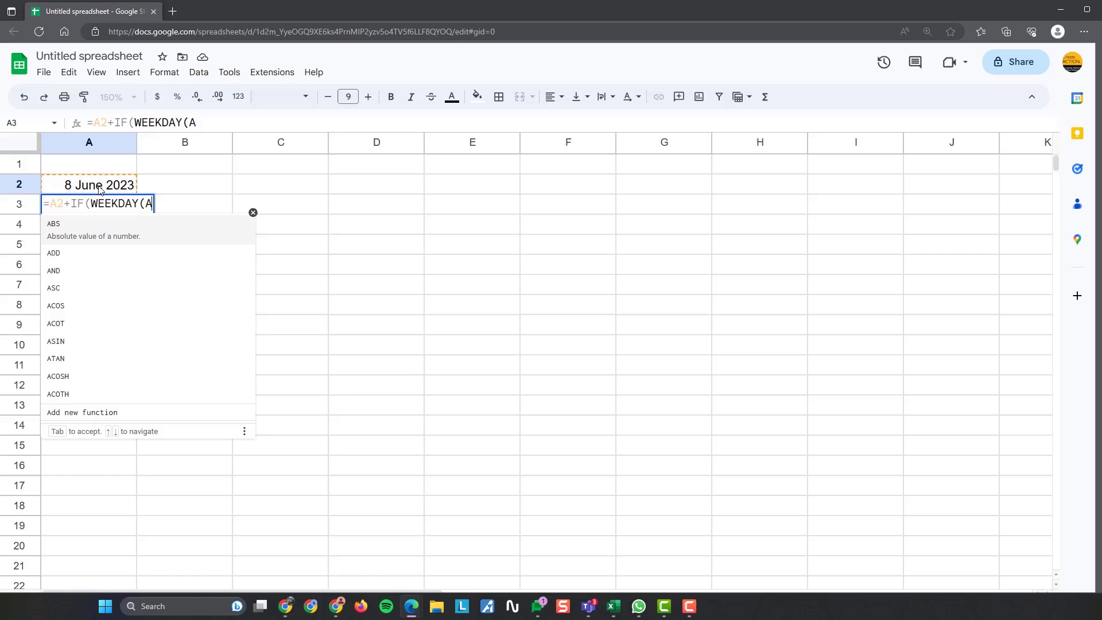
type("2))")
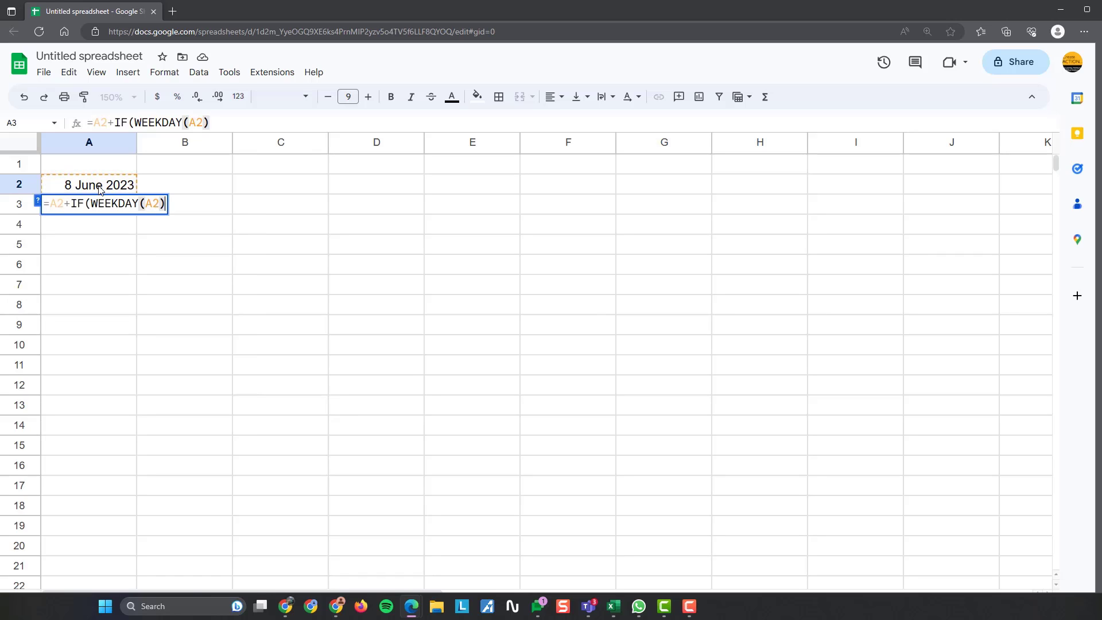
type(">")
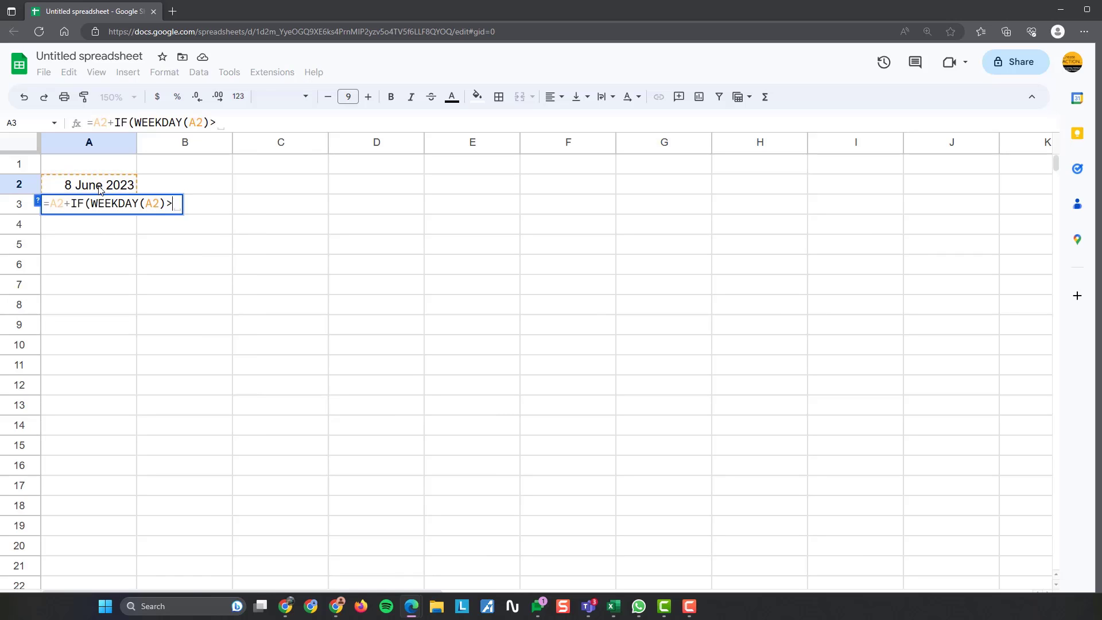
type("5,")
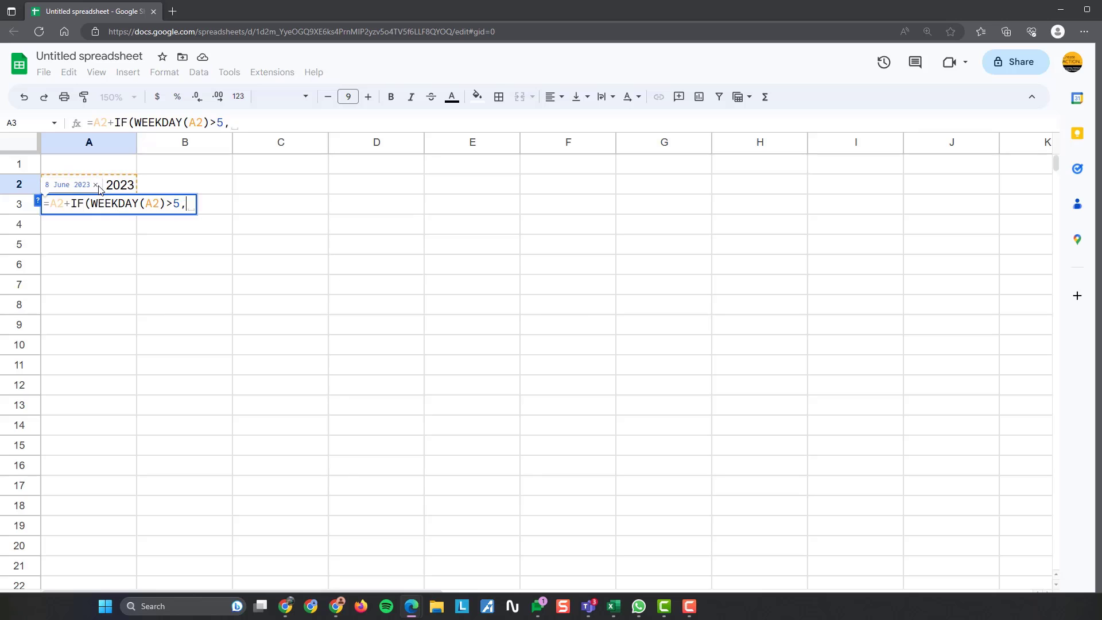
type("3,")
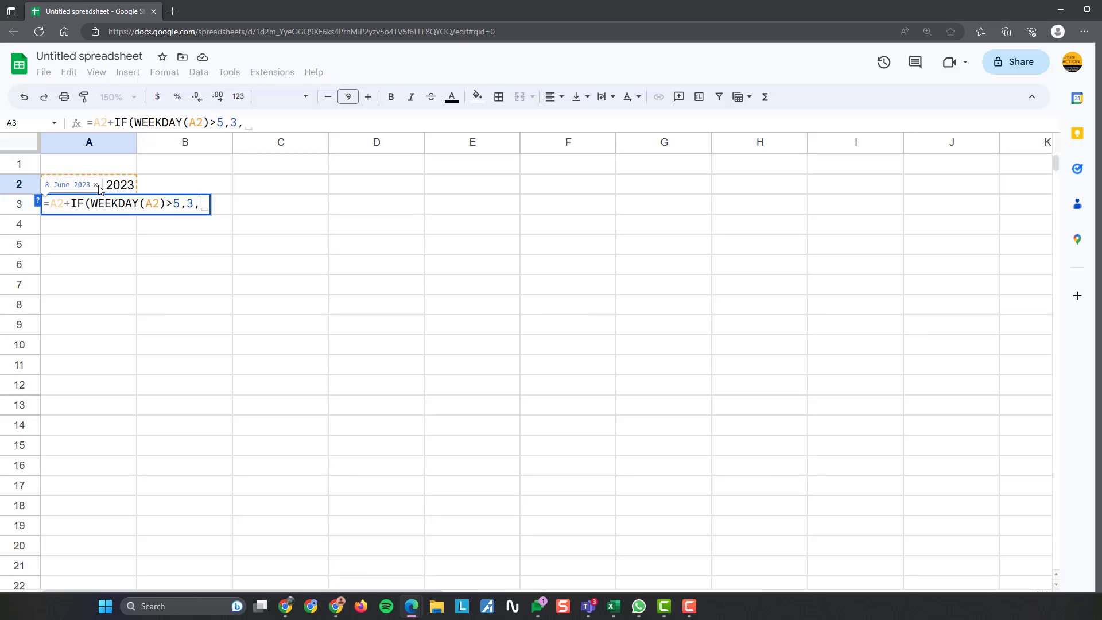
type("1)")
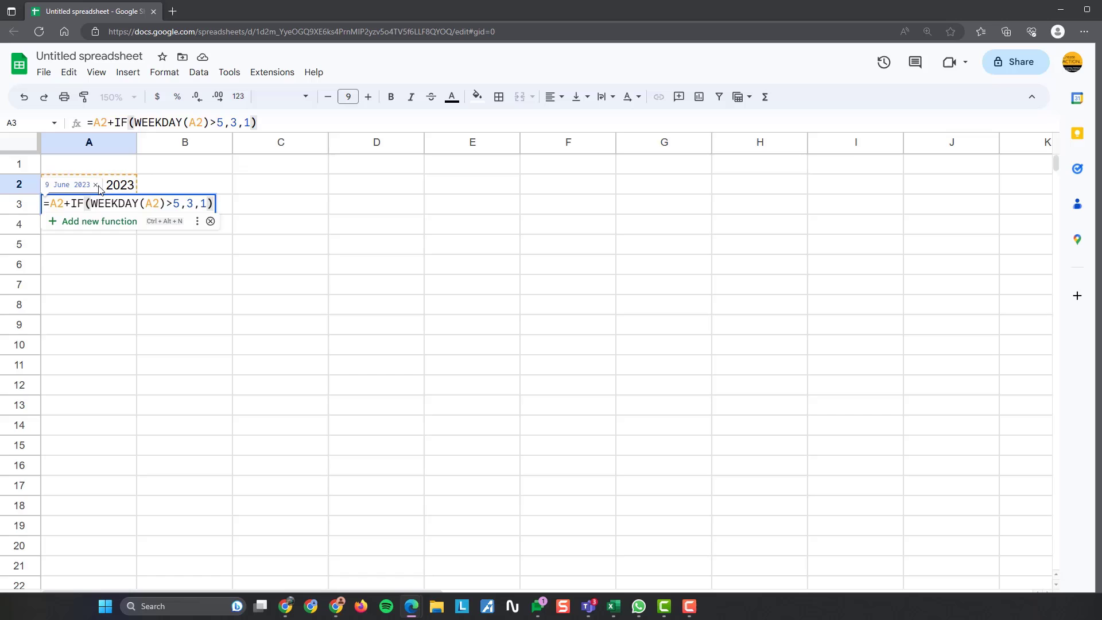
key("Enter")
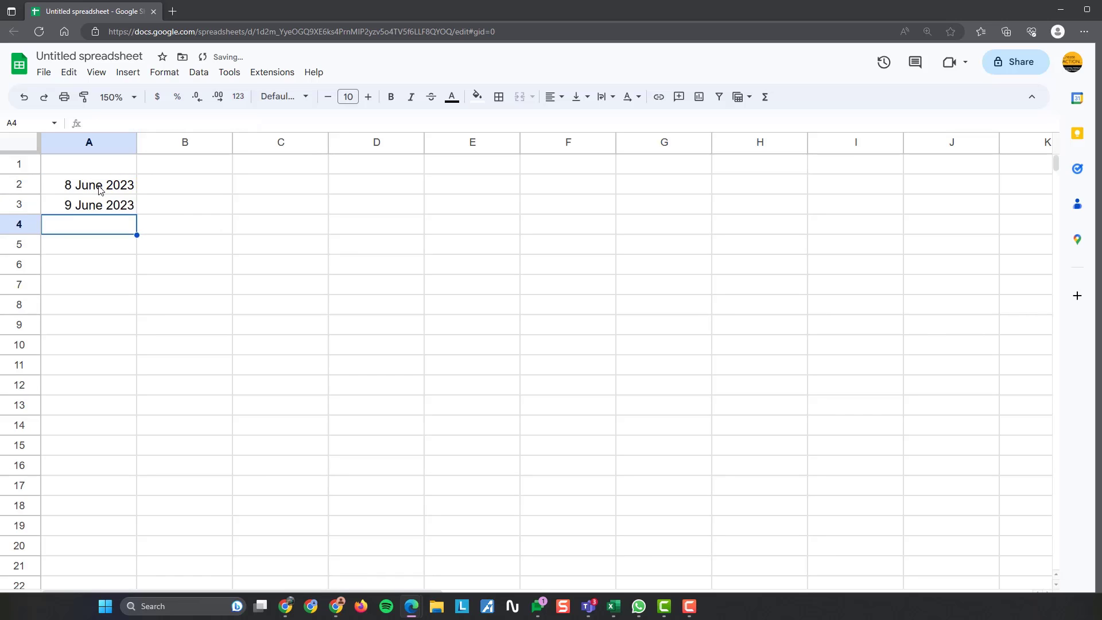
left_click(88, 204)
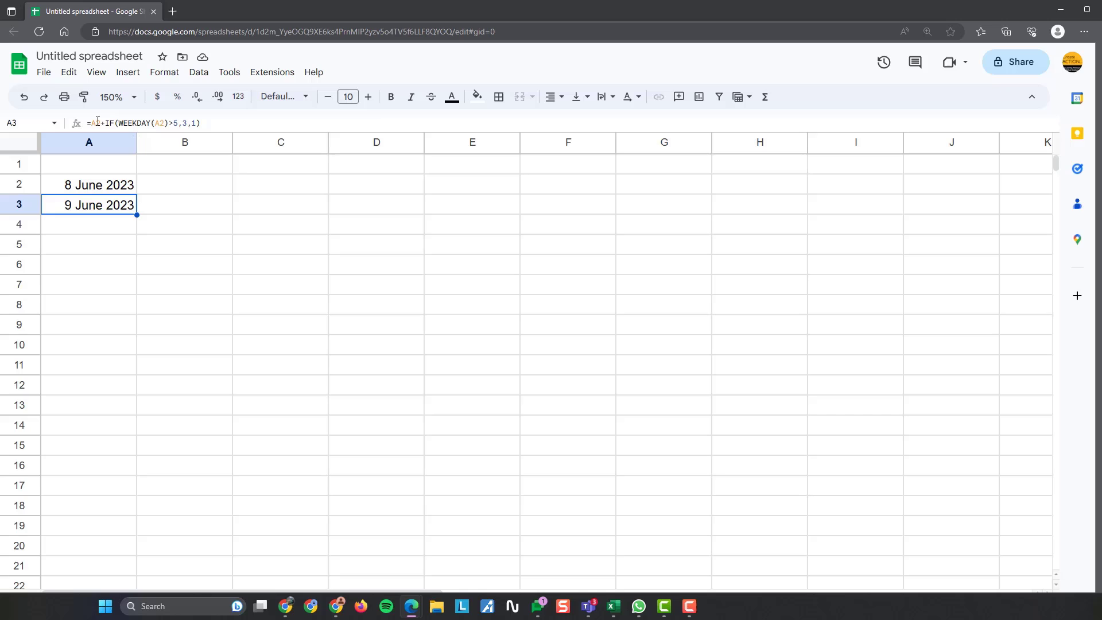
left_click(88, 184)
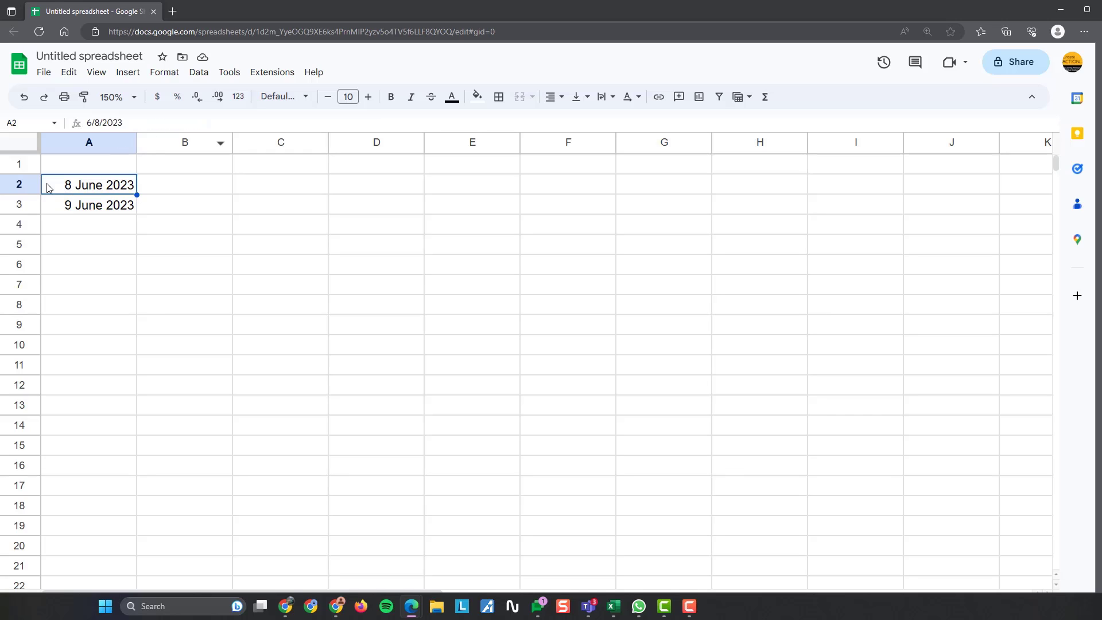
left_click(89, 164)
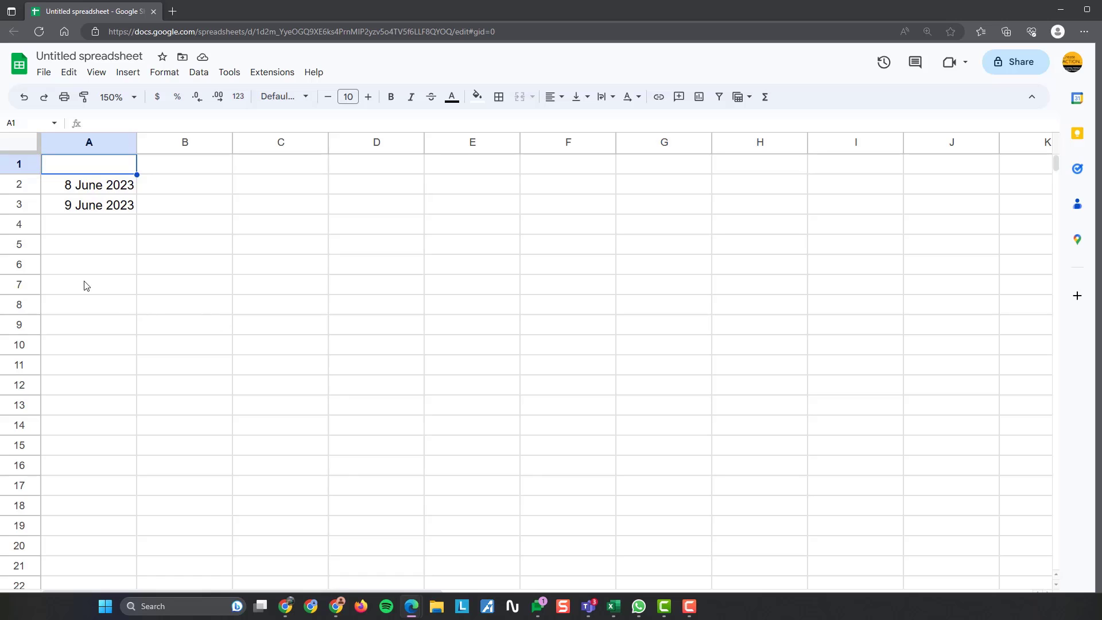
left_click(184, 223)
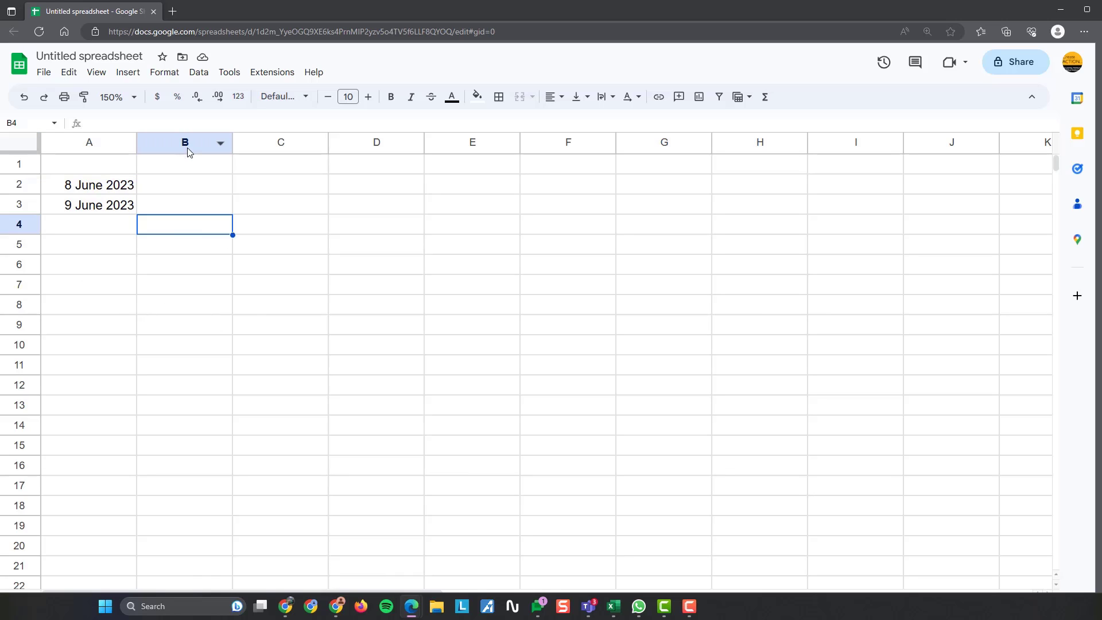
left_click(89, 204)
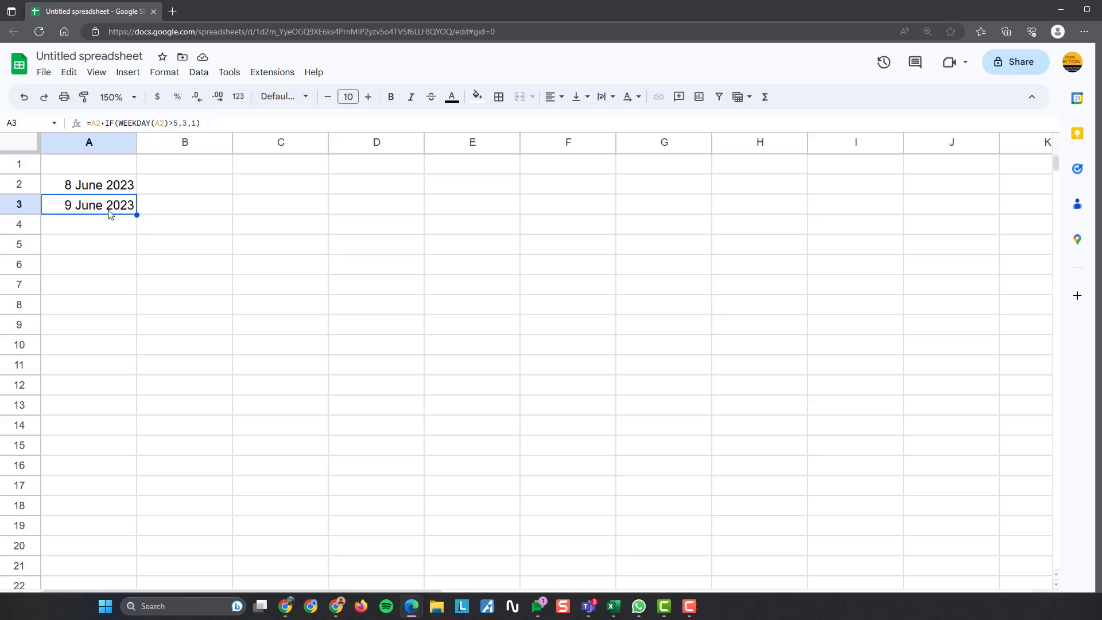
left_click(88, 184)
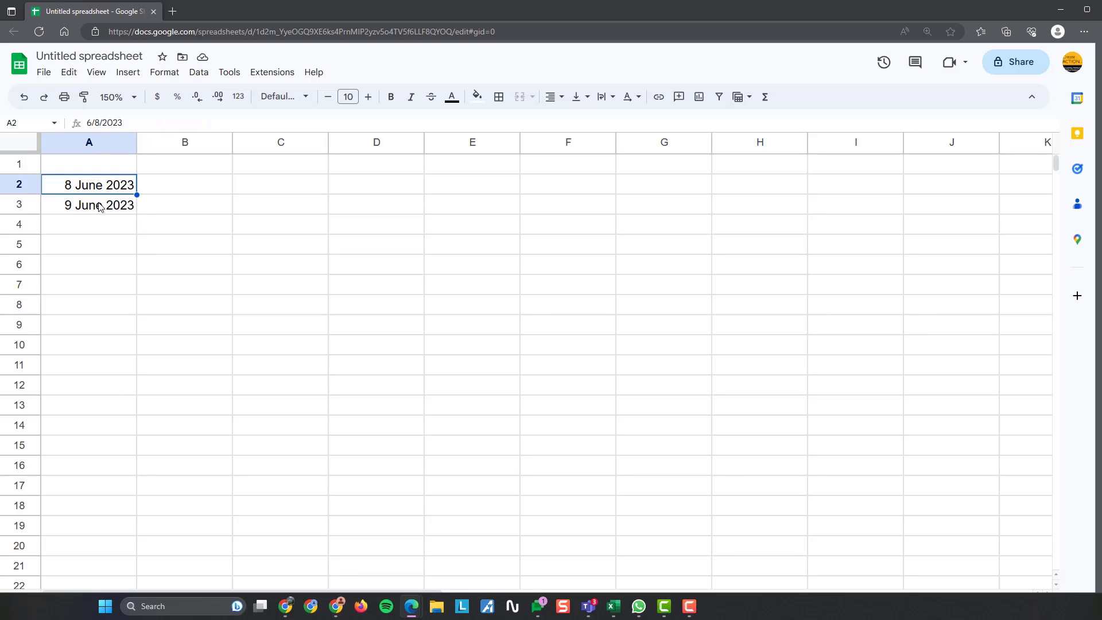
left_click(88, 204)
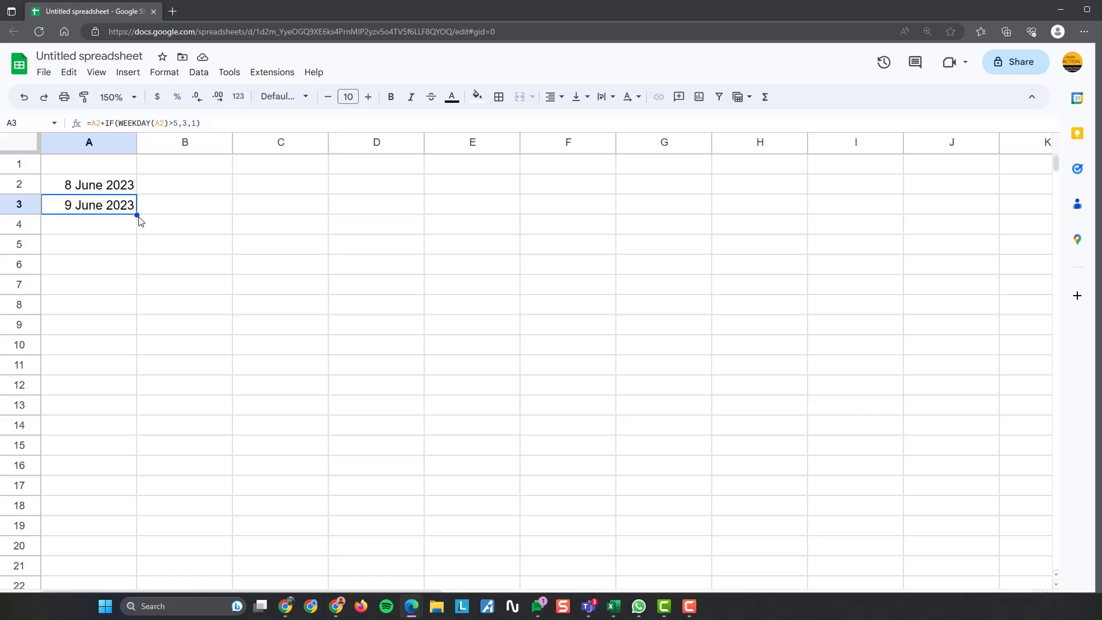
mouse_move(131, 227)
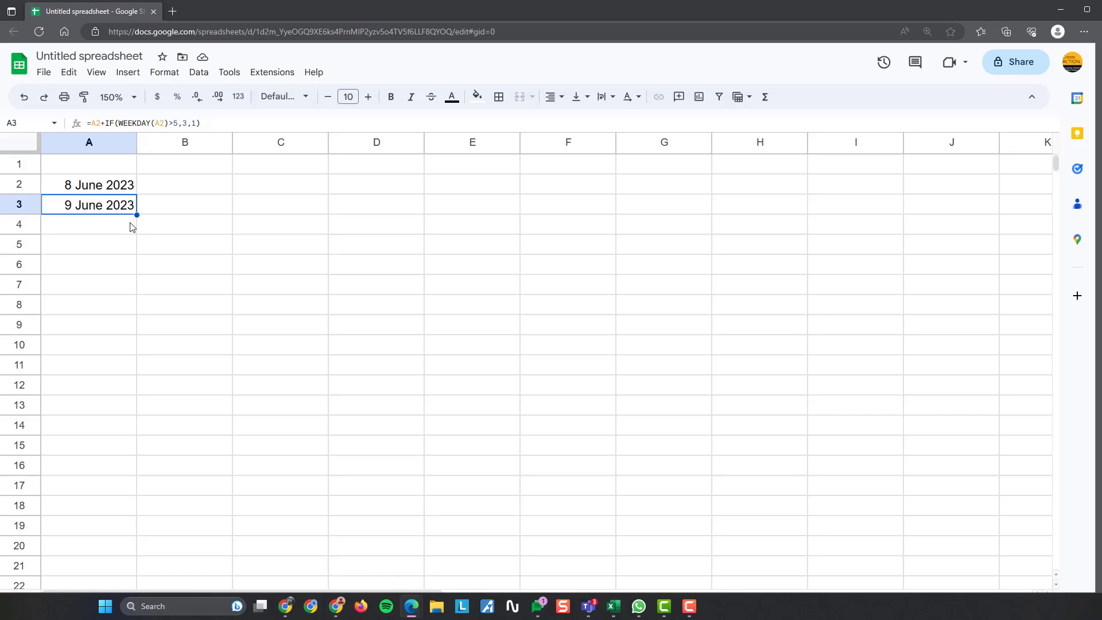
mouse_move(137, 214)
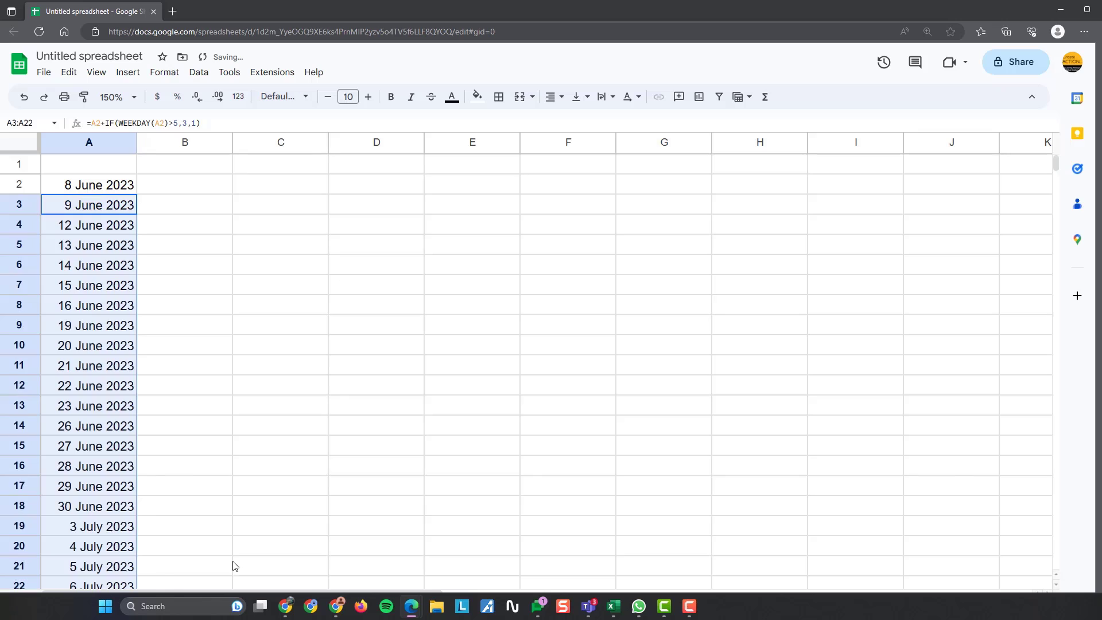
- Select A4 to confirm the next-weekday formula was copied down the column
left_click(89, 225)
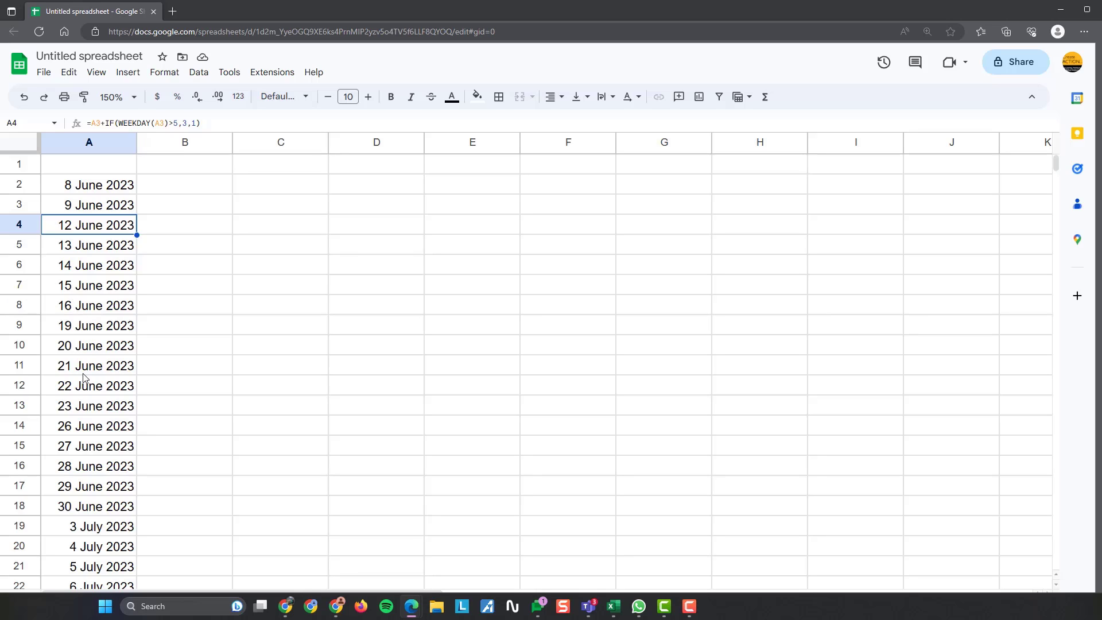
mouse_move(651, 351)
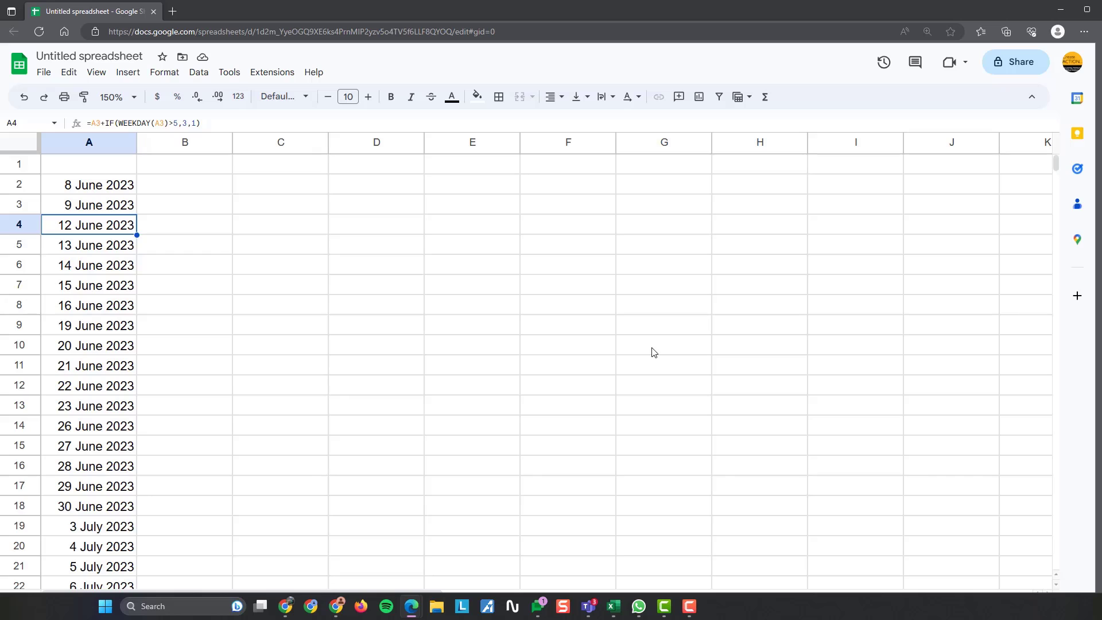
mouse_move(580, 430)
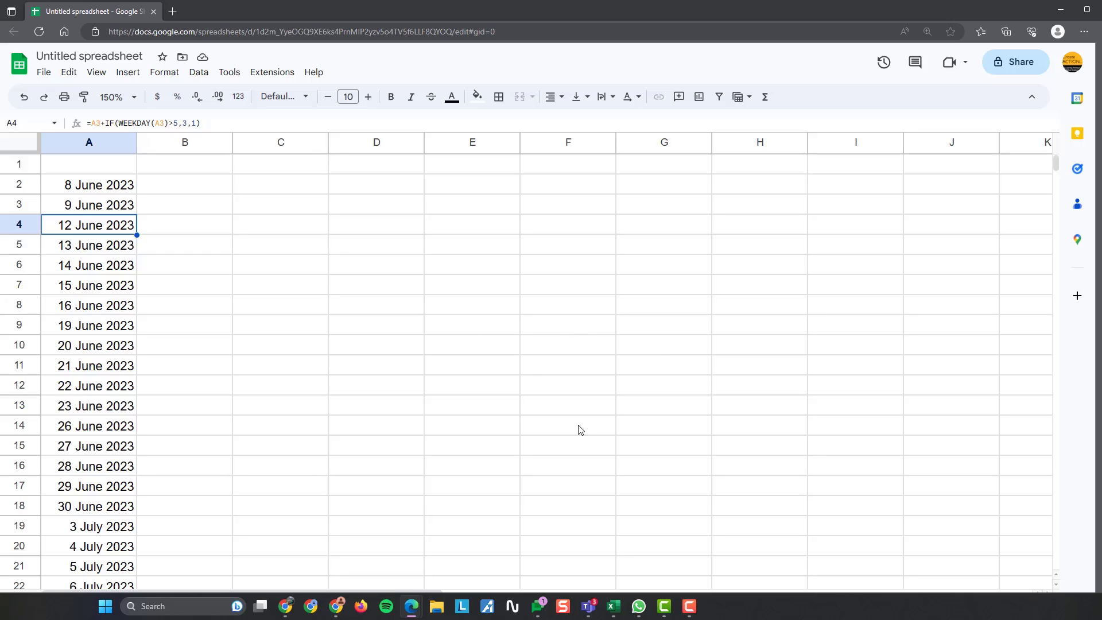
mouse_move(286, 192)
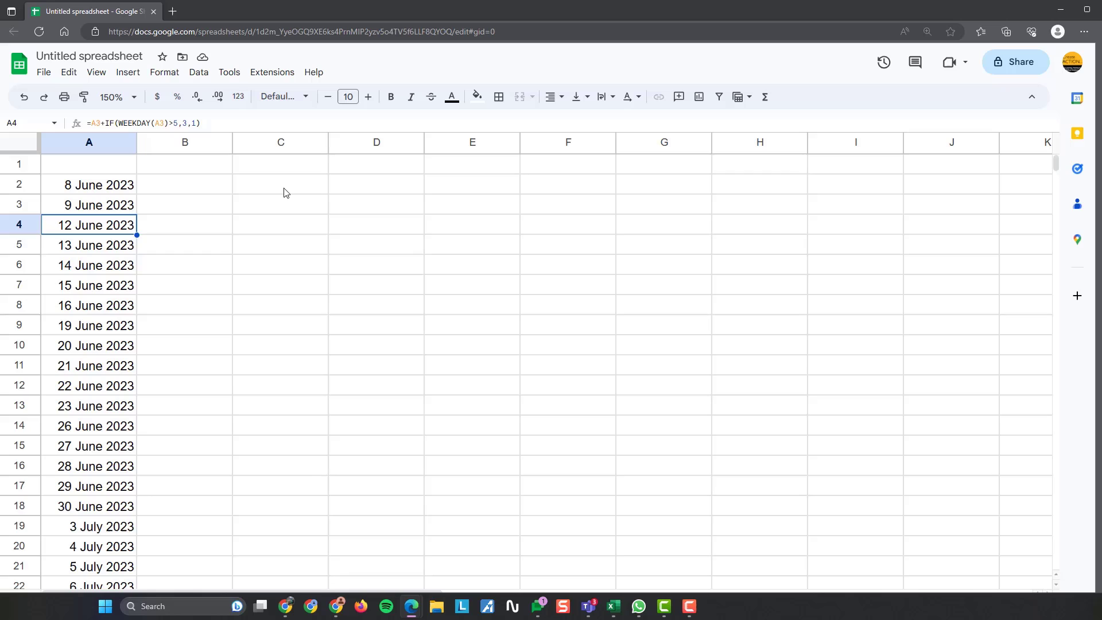
mouse_move(336, 537)
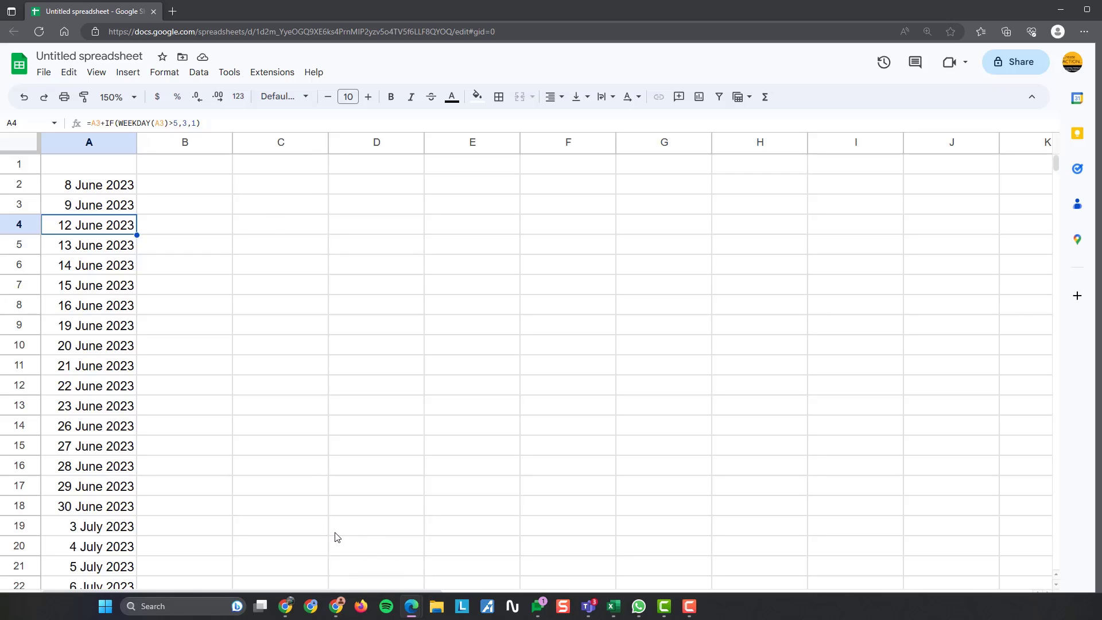
mouse_move(329, 510)
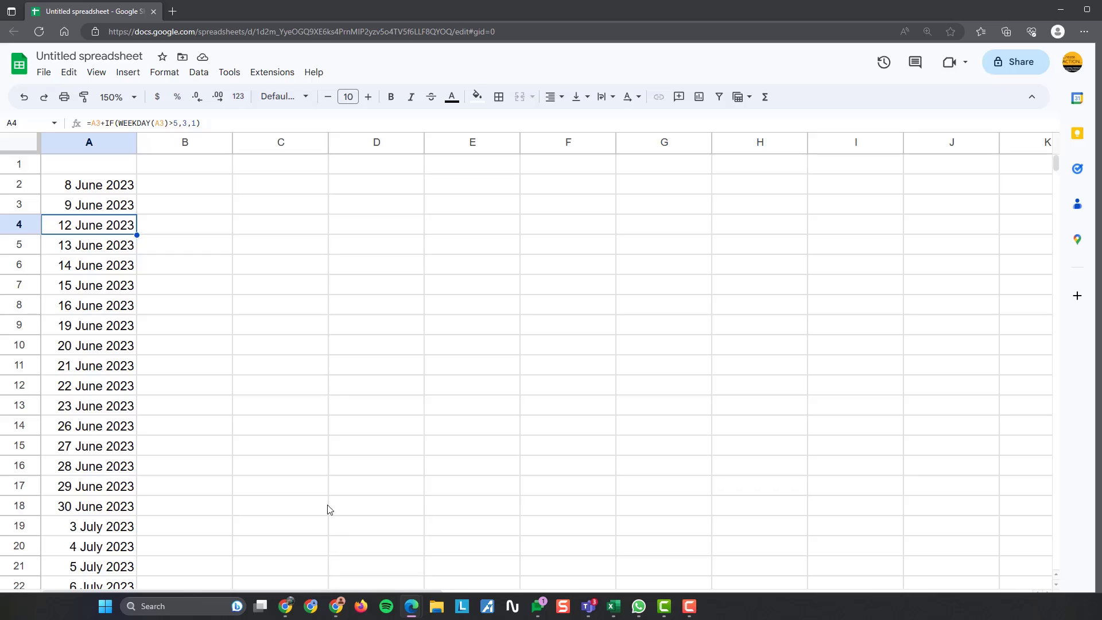
mouse_move(339, 295)
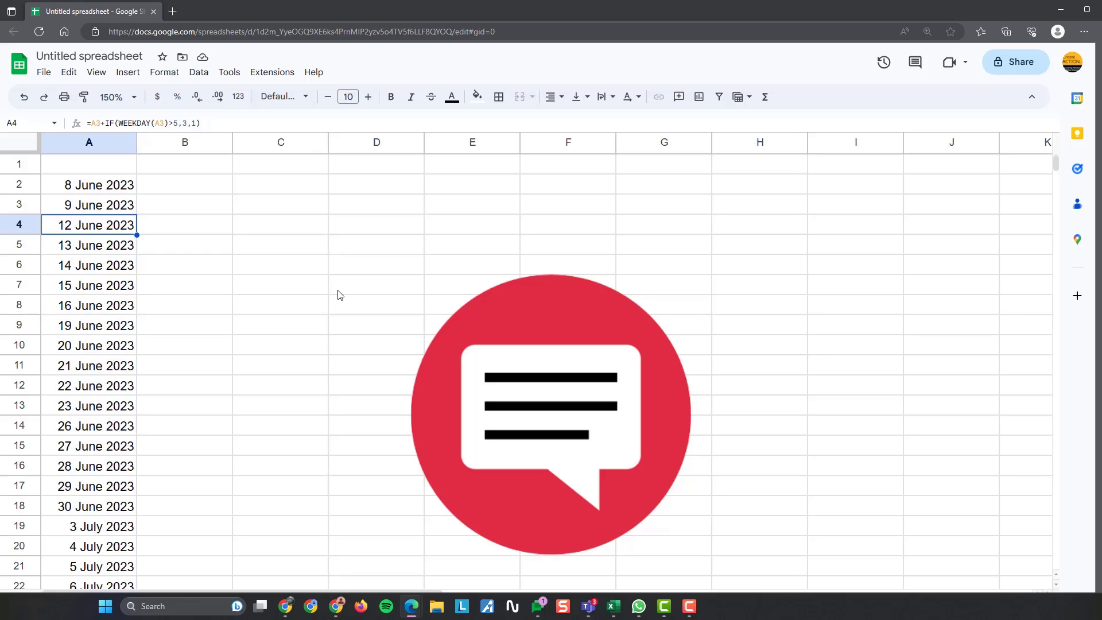
left_click(89, 204)
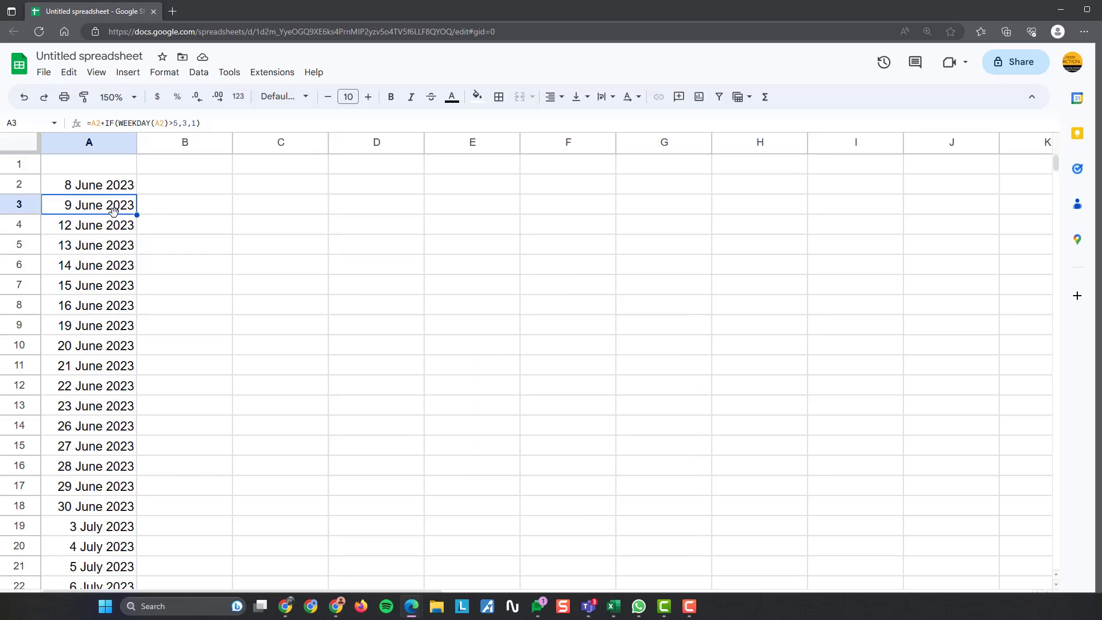